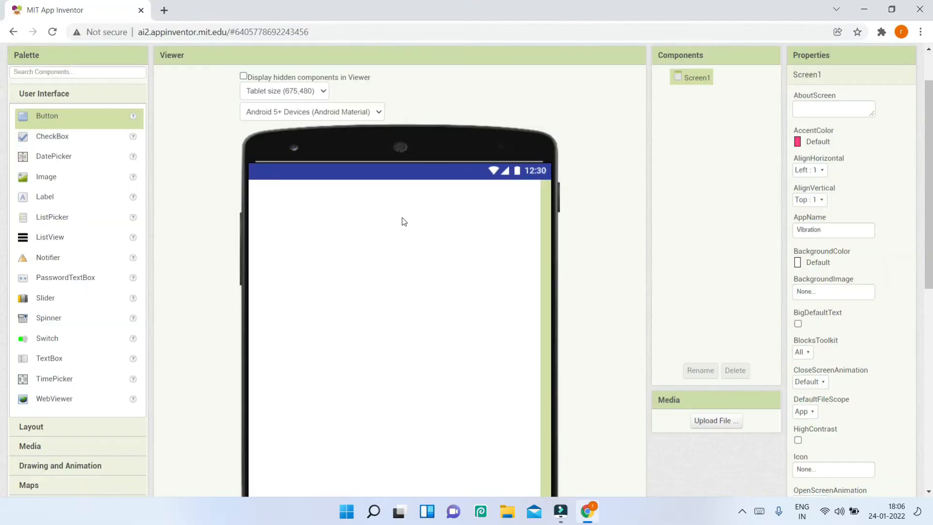
Step: Add a Label reading 'VIBRATION APP' with FontBold ticked and FontSize 30
{"action": "left_click", "coordinate": [45, 196]}
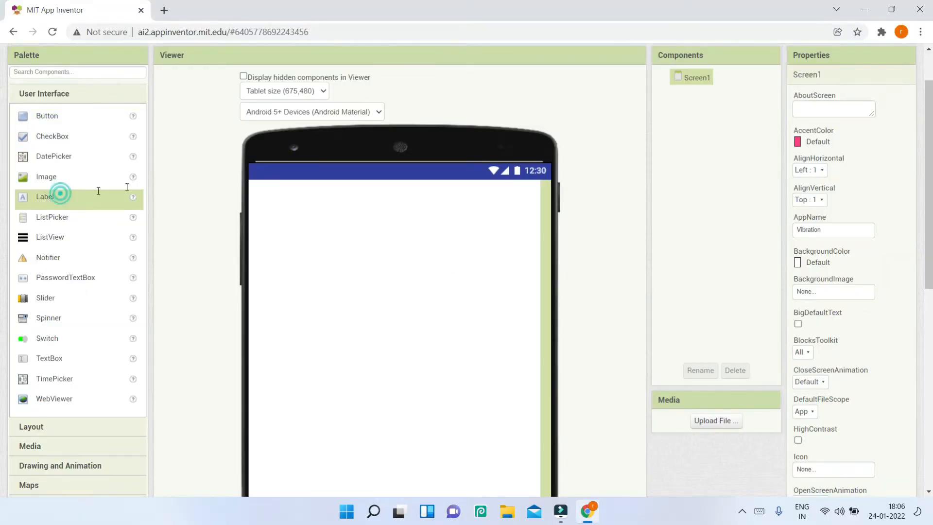
{"action": "left_click_drag", "start_coordinate": [45, 196], "coordinate": [274, 188]}
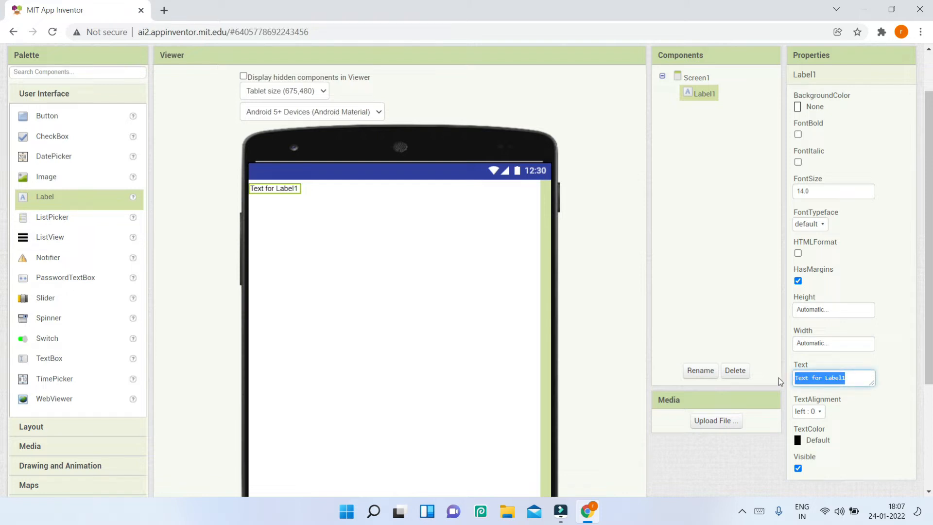
{"action": "type", "text": "VIBRATION APP"}
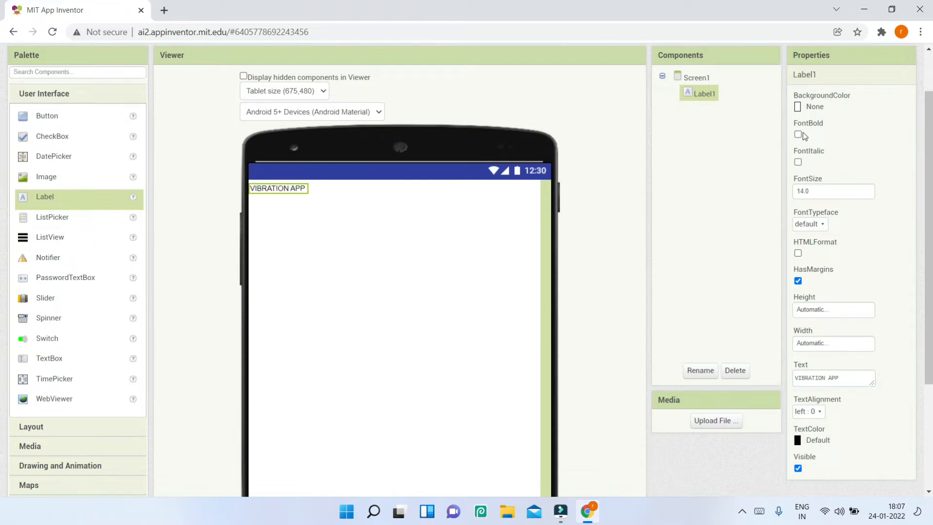
{"action": "left_click", "coordinate": [798, 135]}
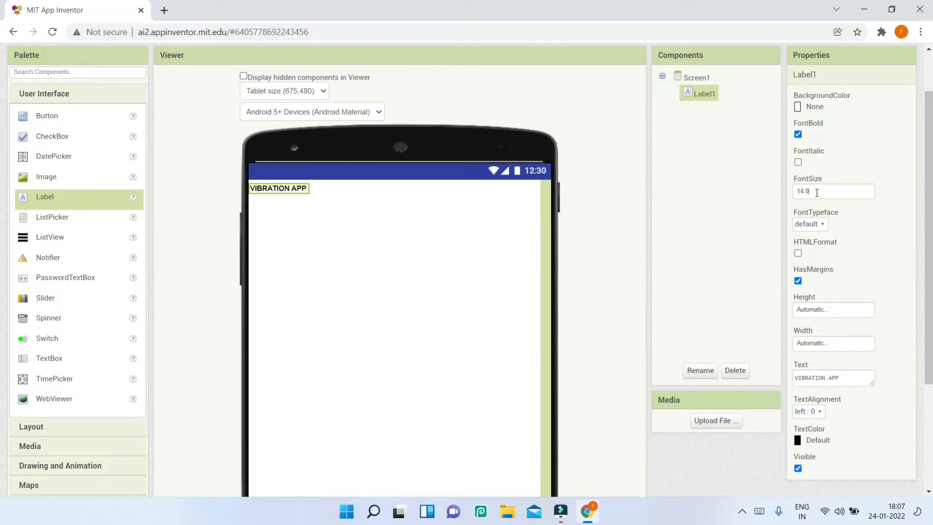
{"action": "type", "text": "30"}
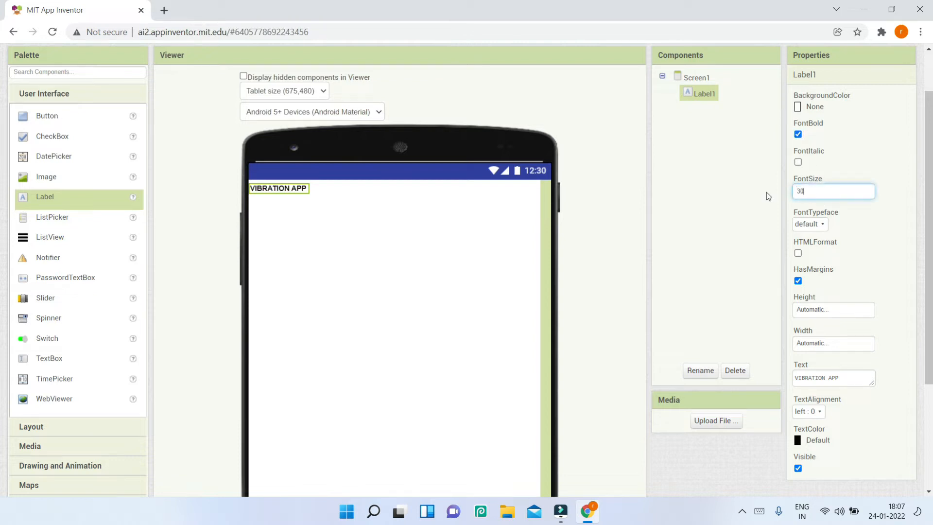
{"action": "left_click", "coordinate": [698, 77]}
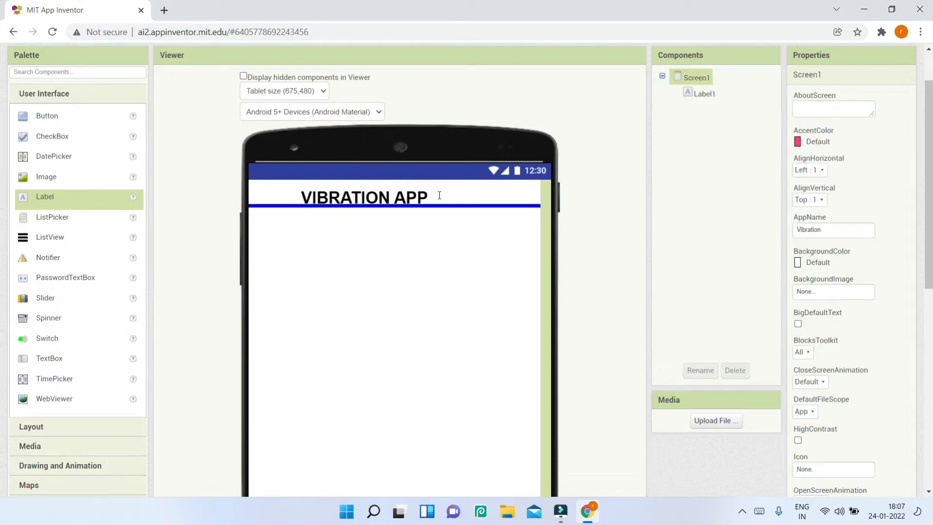
{"action": "left_click", "coordinate": [704, 93]}
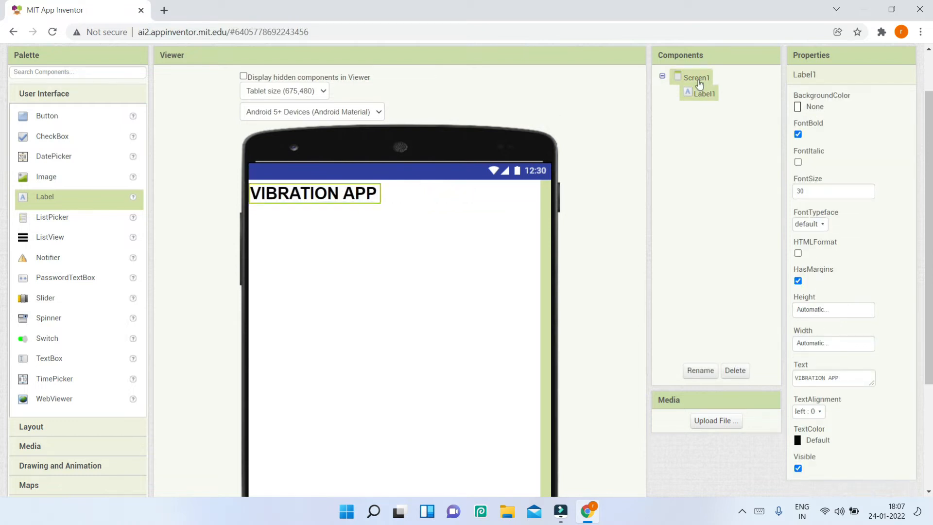
Step: Centre Screen1 horizontally and add a bold Button reading 'VIBRATE' below the title
{"action": "left_click", "coordinate": [696, 78]}
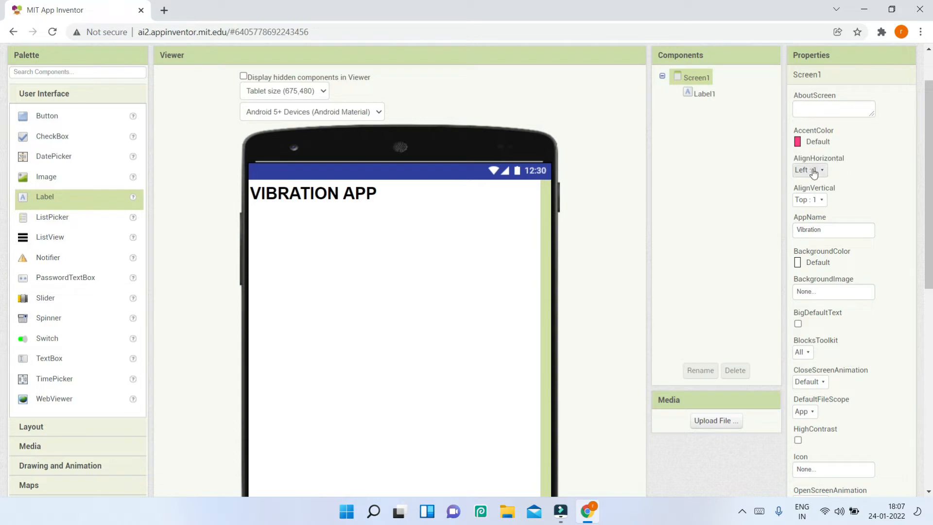
{"action": "left_click", "coordinate": [810, 169]}
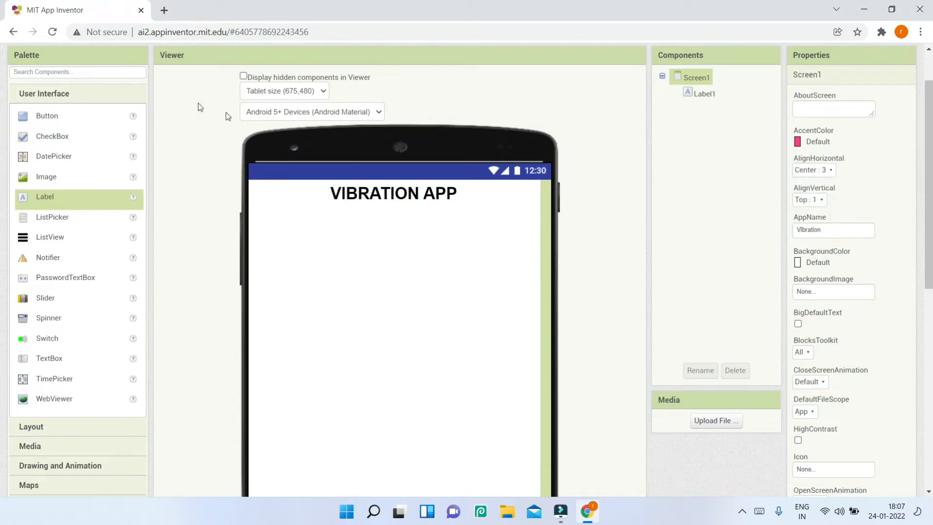
{"action": "left_click_drag", "start_coordinate": [46, 115], "coordinate": [394, 218]}
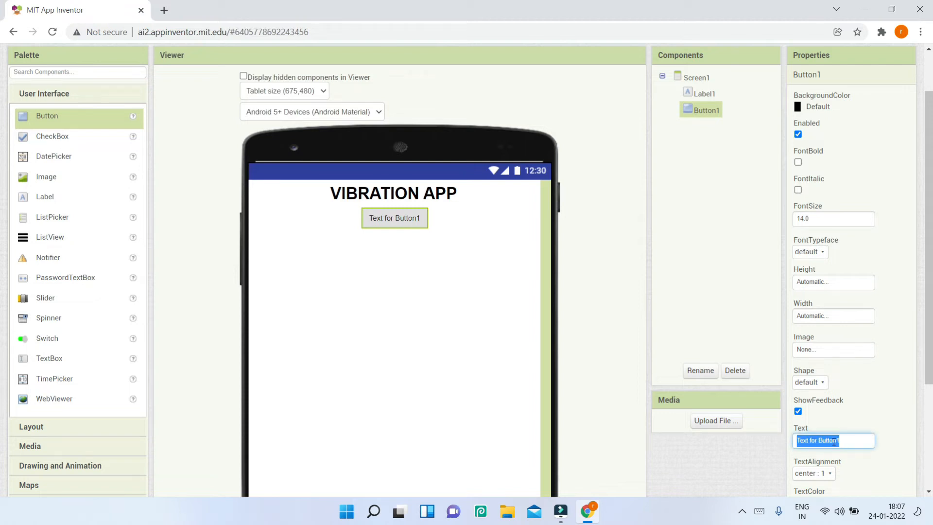
{"action": "type", "text": "VIBRATE"}
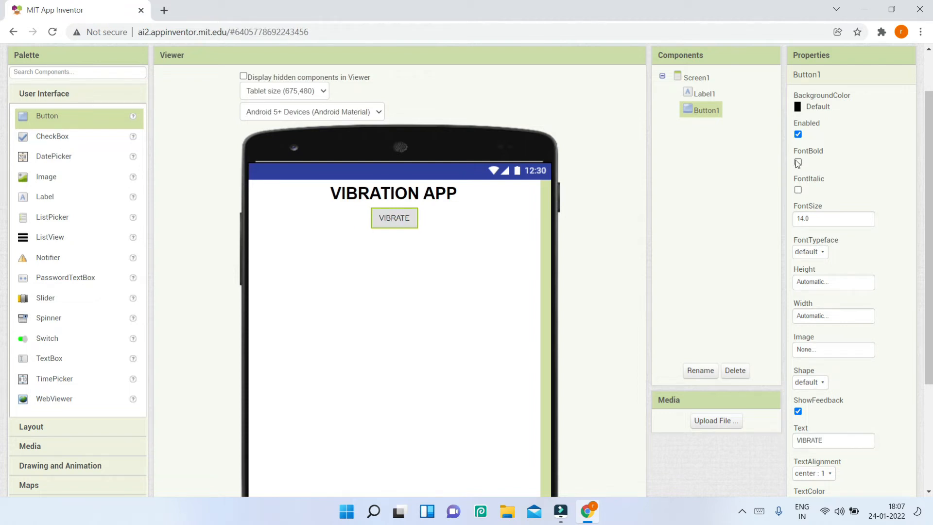
{"action": "left_click", "coordinate": [698, 77]}
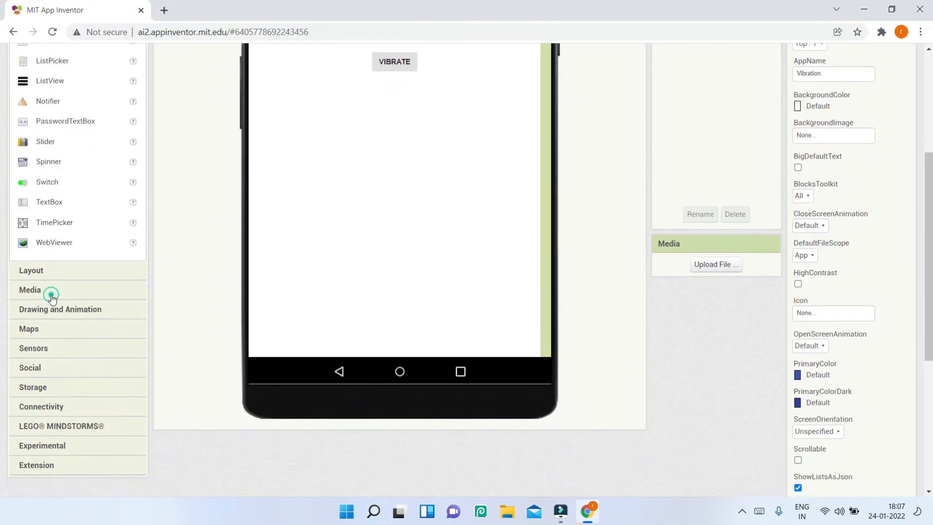
Step: Drop a Sound component (Sound1) from the Media palette onto the screen
{"action": "scroll", "scroll_direction": "up", "scroll_amount": 3}
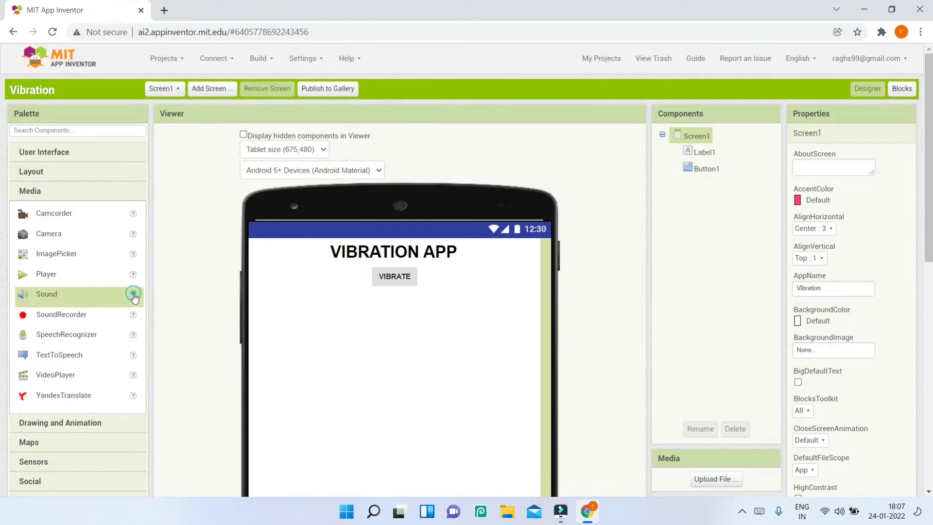
{"action": "mouse_move", "coordinate": [133, 294]}
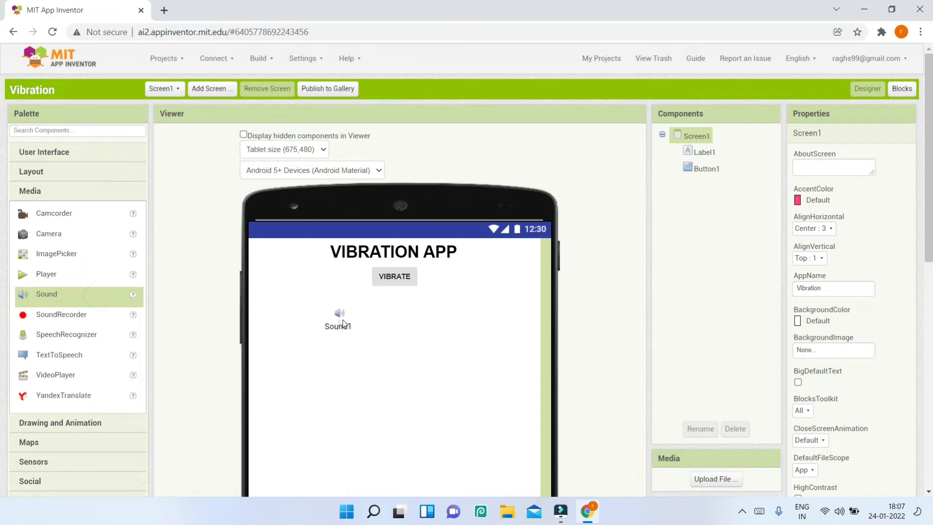
{"action": "left_click", "coordinate": [705, 185]}
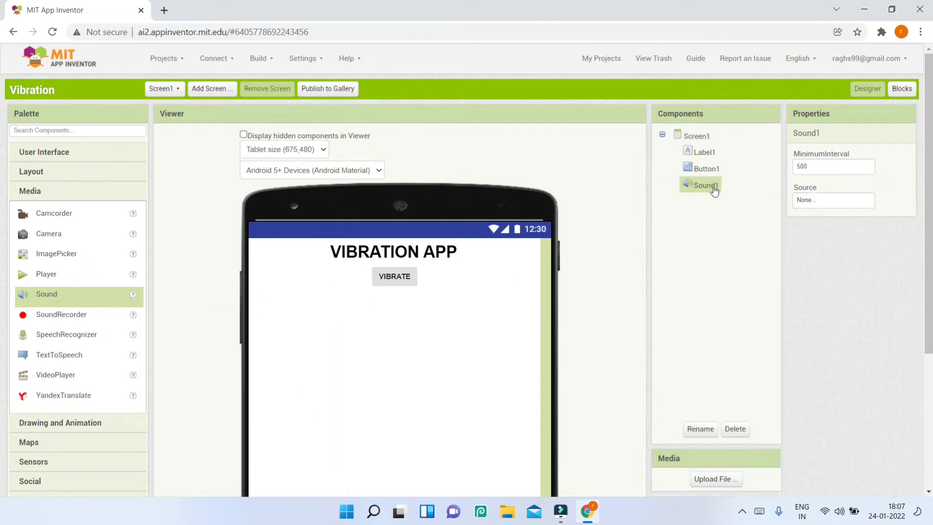
{"action": "left_click", "coordinate": [833, 200]}
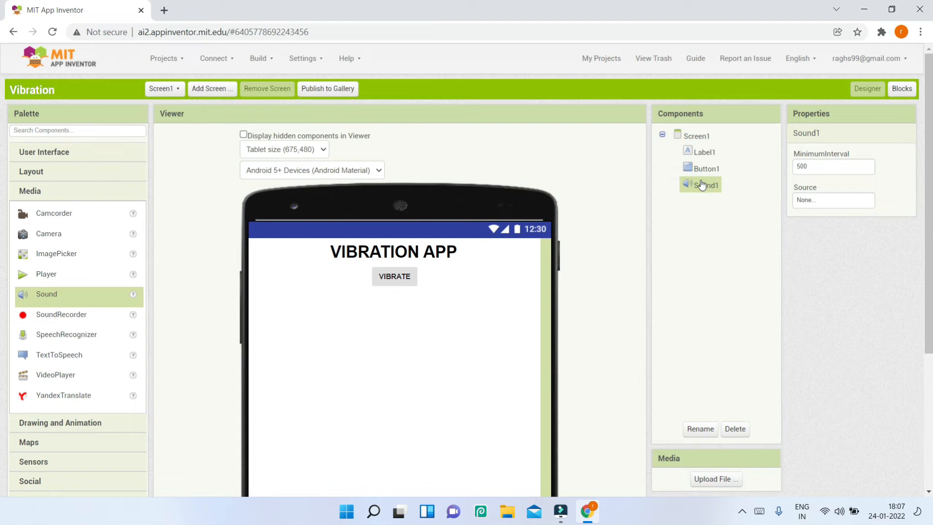
{"action": "mouse_move", "coordinate": [701, 187]}
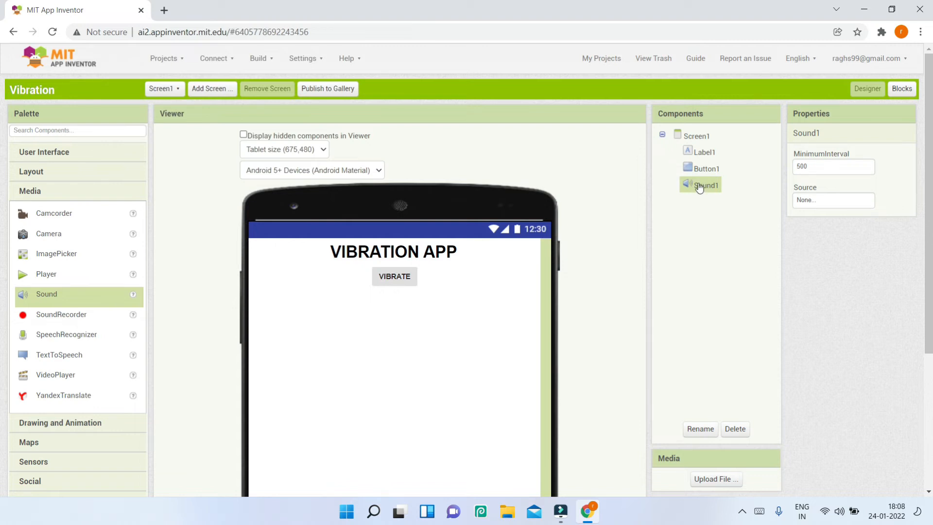
{"action": "mouse_move", "coordinate": [696, 187]}
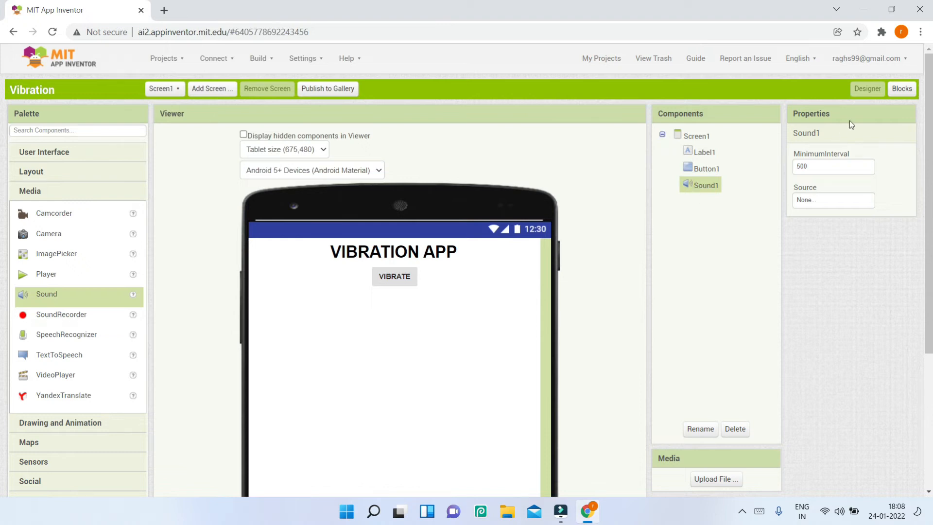
Step: In the Blocks editor, place a 'when Button1.Click' event block on the workspace
{"action": "left_click", "coordinate": [902, 89]}
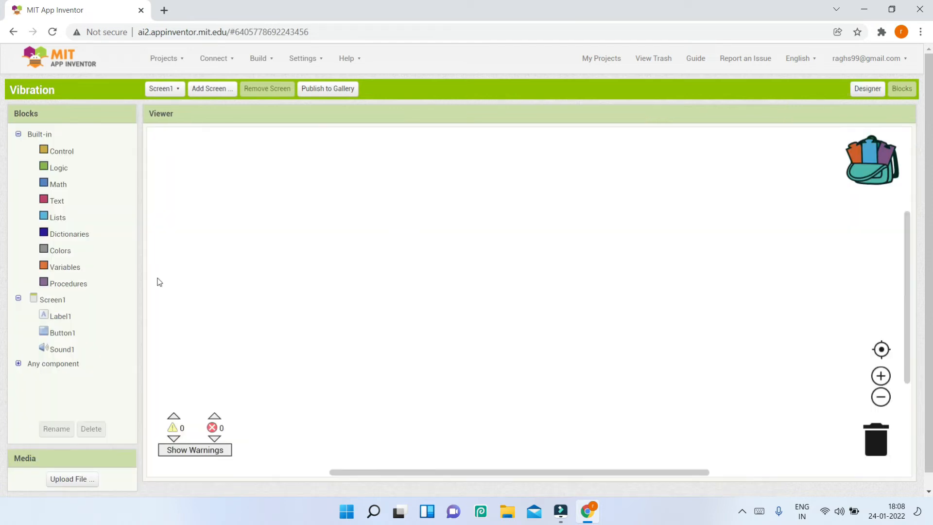
{"action": "left_click", "coordinate": [62, 332]}
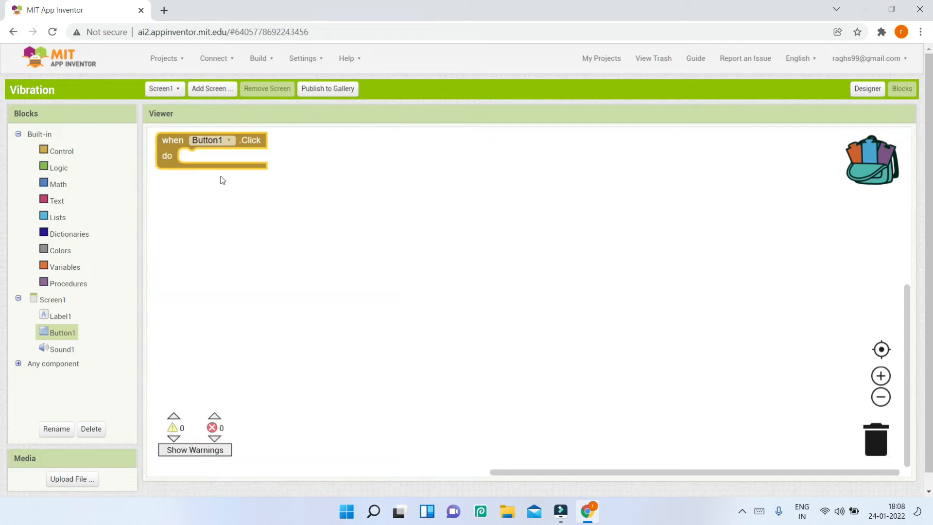
{"action": "left_click_drag", "start_coordinate": [211, 149], "coordinate": [221, 158]}
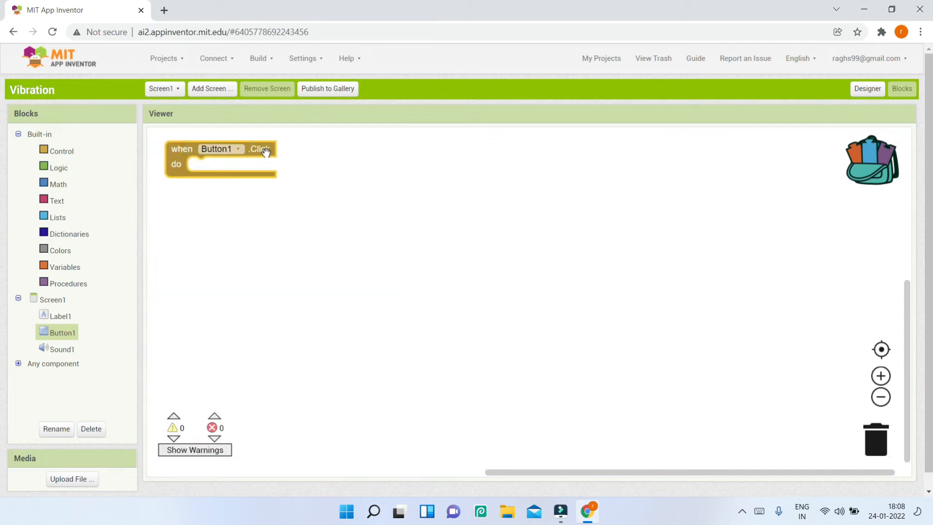
{"action": "left_click", "coordinate": [868, 88]}
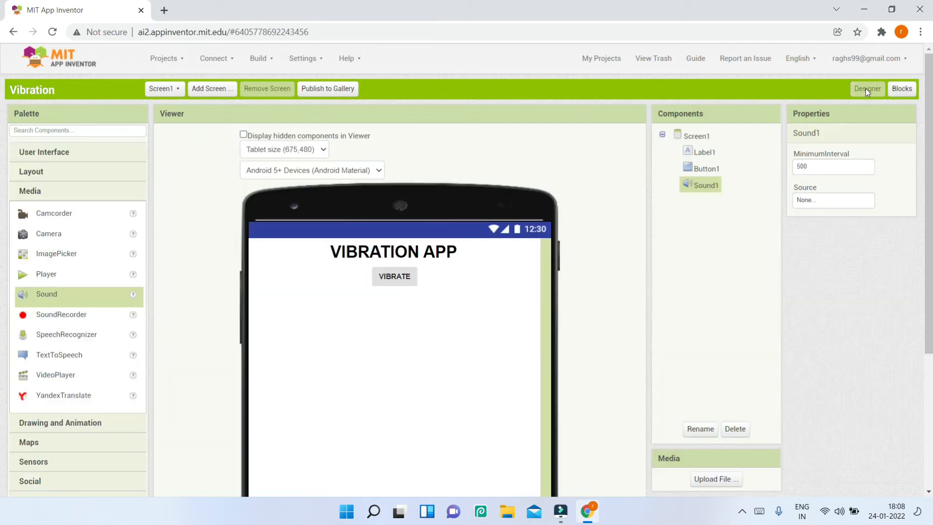
{"action": "left_click", "coordinate": [706, 168]}
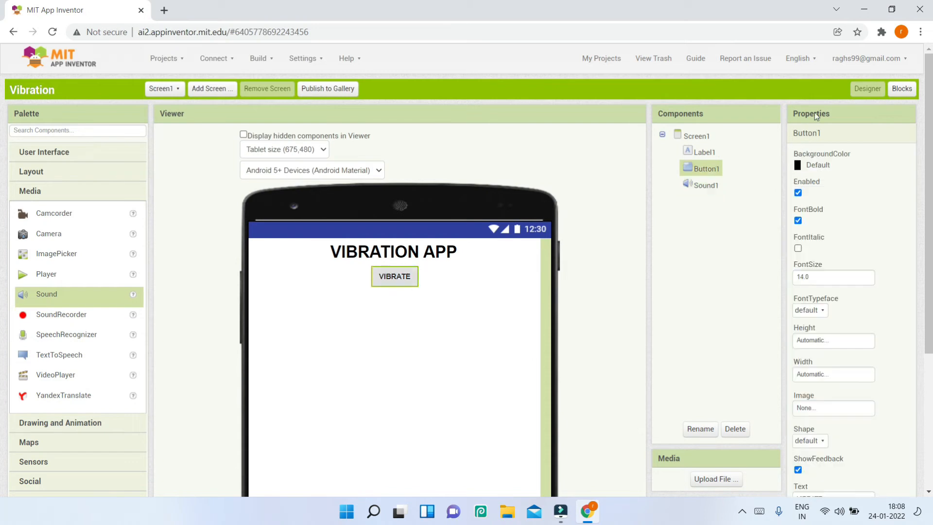
{"action": "left_click", "coordinate": [903, 88]}
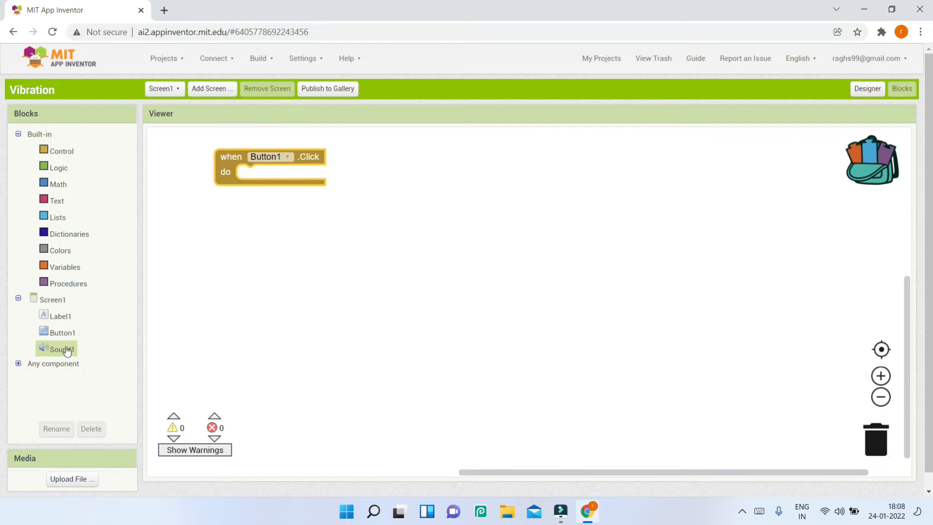
Step: Snap 'call Sound1.Vibrate' into Button1.Click with a millisecs number block set to 10000
{"action": "left_click", "coordinate": [61, 349]}
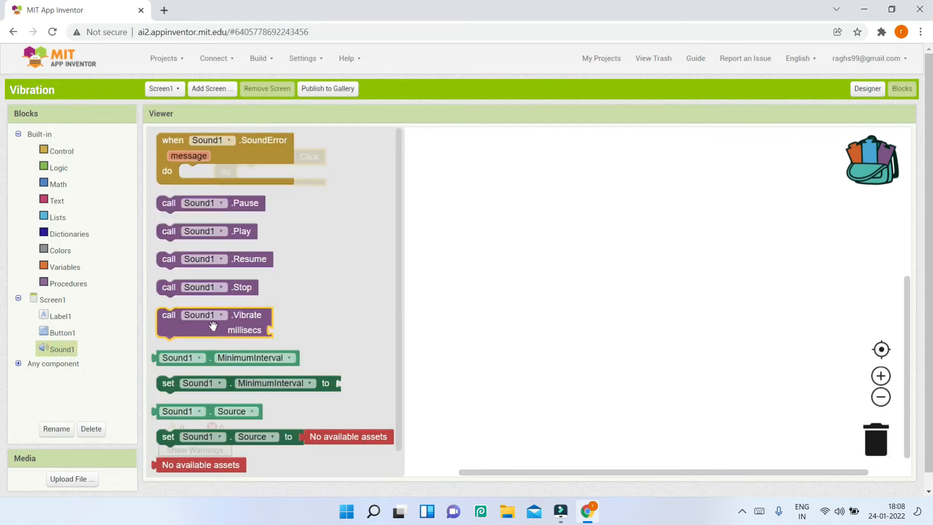
{"action": "mouse_move", "coordinate": [175, 321]}
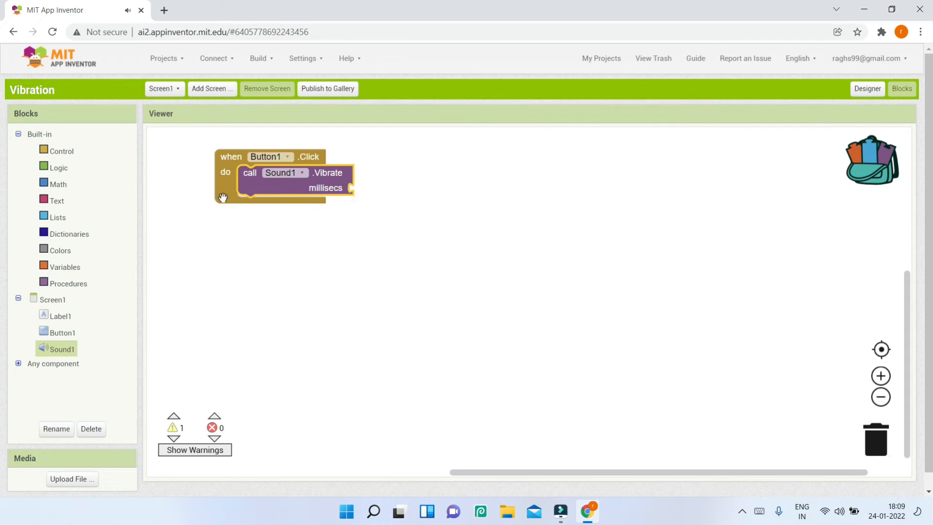
{"action": "left_click", "coordinate": [59, 184]}
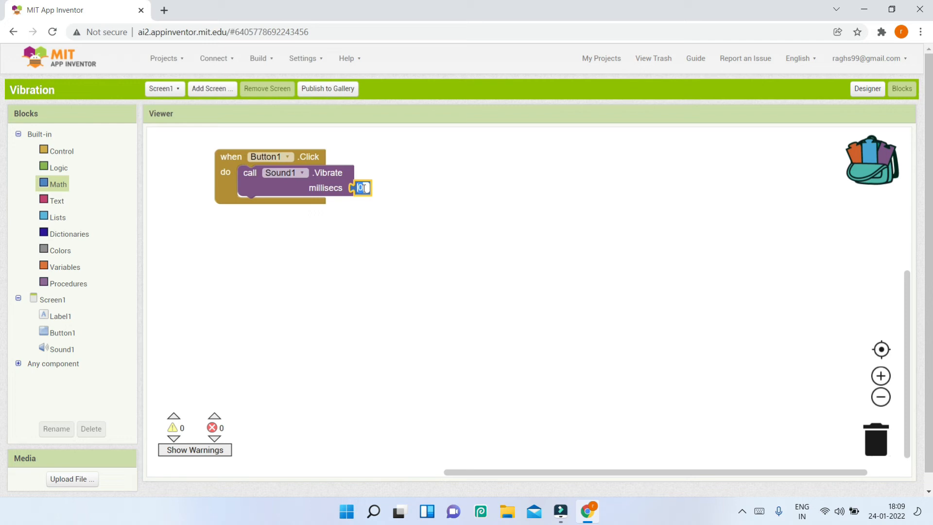
{"action": "type", "text": "1000"}
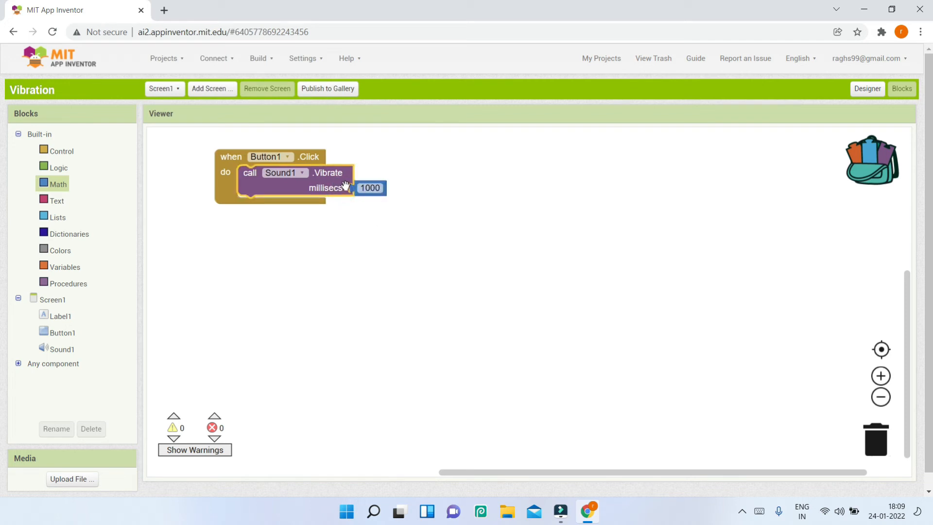
{"action": "left_click", "coordinate": [370, 188]}
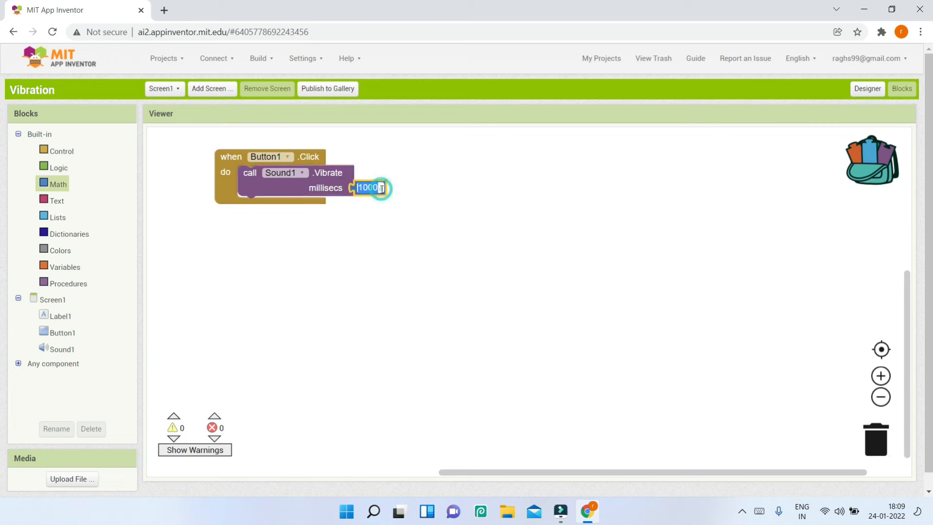
{"action": "type", "text": "10000"}
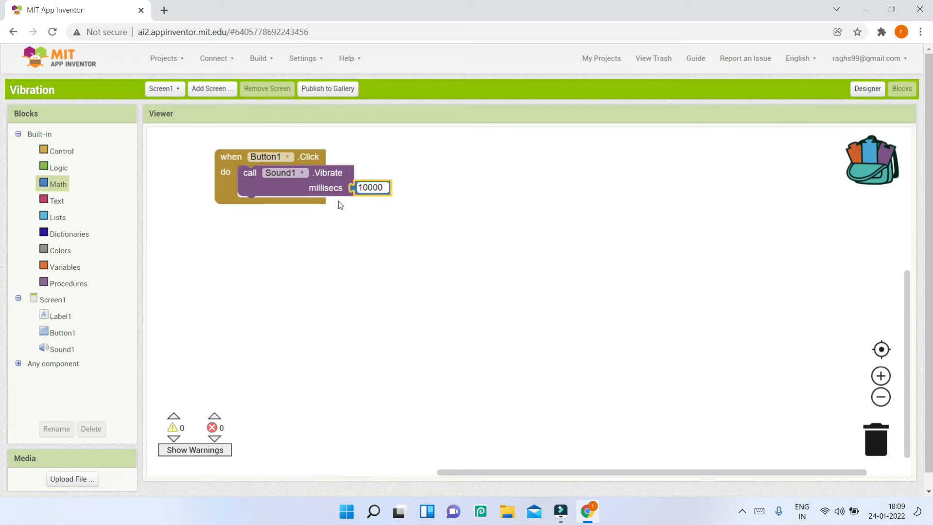